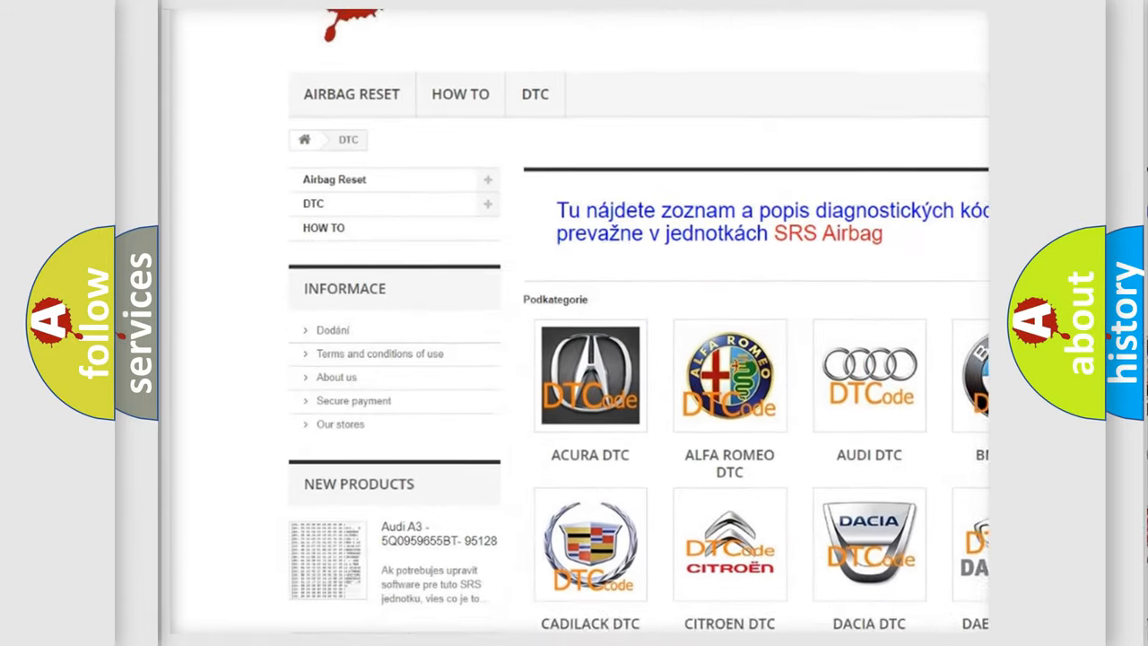
Scroll past the manufacturer logos down to the long list of B-series fault codes
{"action": "scroll", "scroll_direction": "down", "scroll_amount": 3}
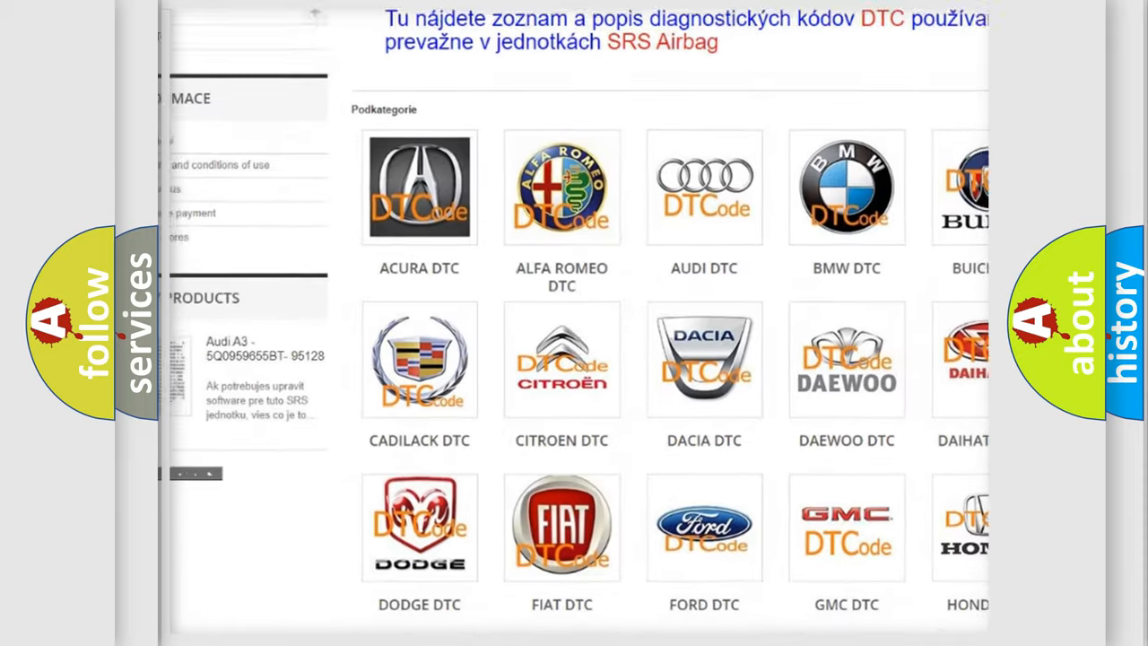
{"action": "scroll", "scroll_direction": "down", "scroll_amount": 3}
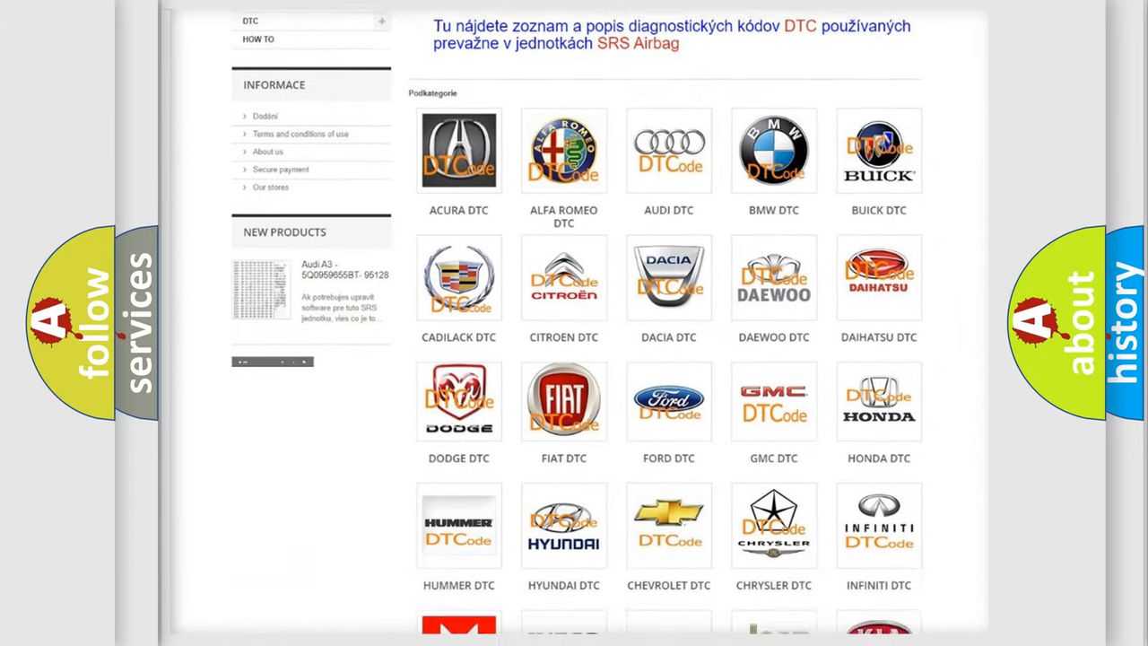
{"action": "scroll", "scroll_direction": "down", "scroll_amount": 3}
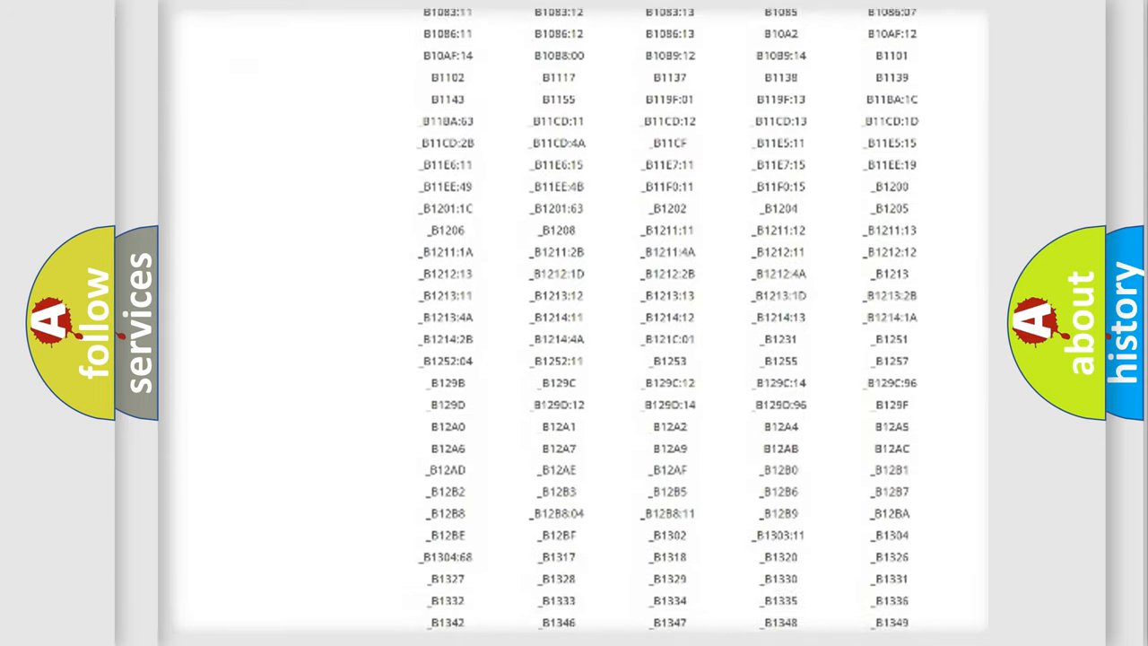
{"action": "scroll", "scroll_direction": "down", "scroll_amount": 3}
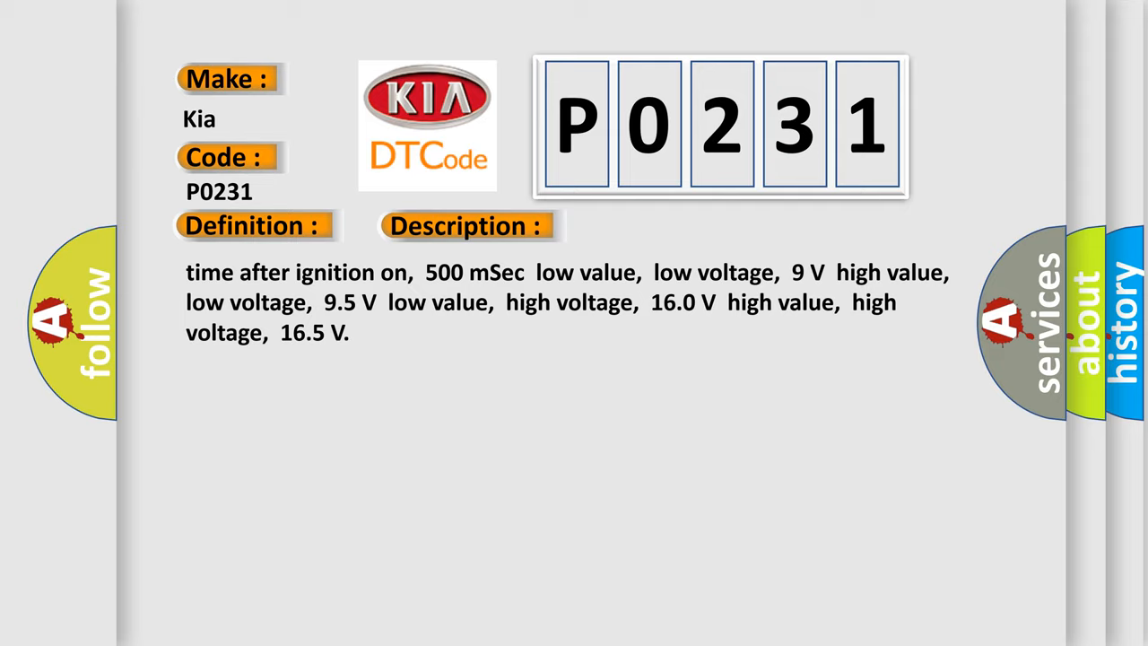
Advance to the Cause slide: ECM terminal resistor, databus wiring fault, replace ECM
{"action": "left_click", "coordinate": [658, 225]}
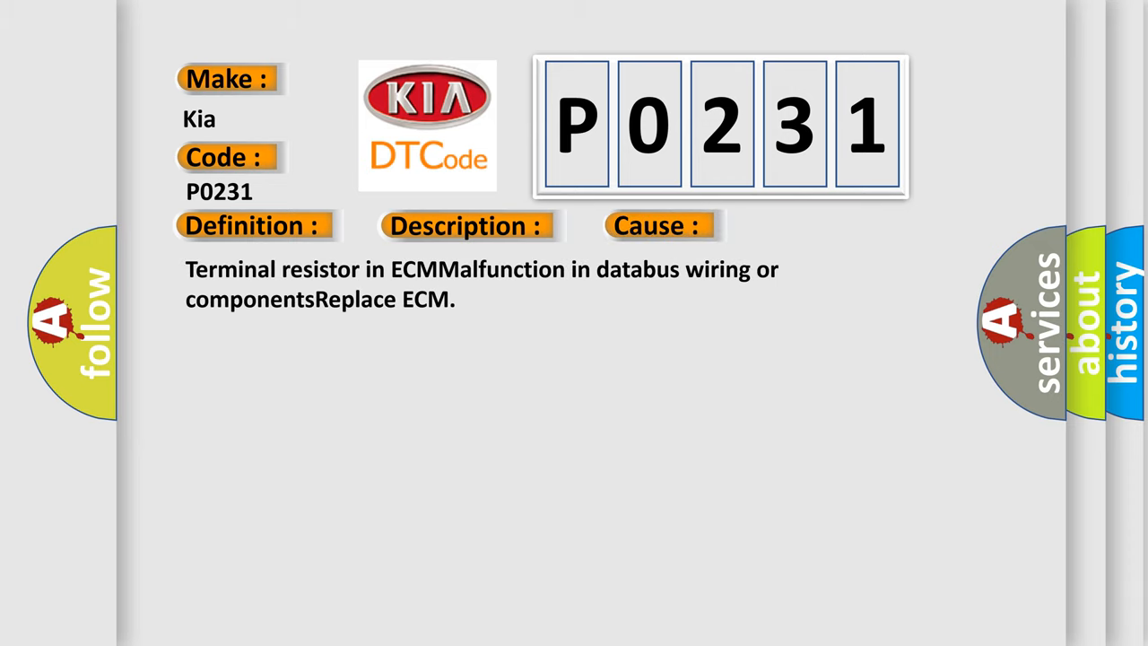